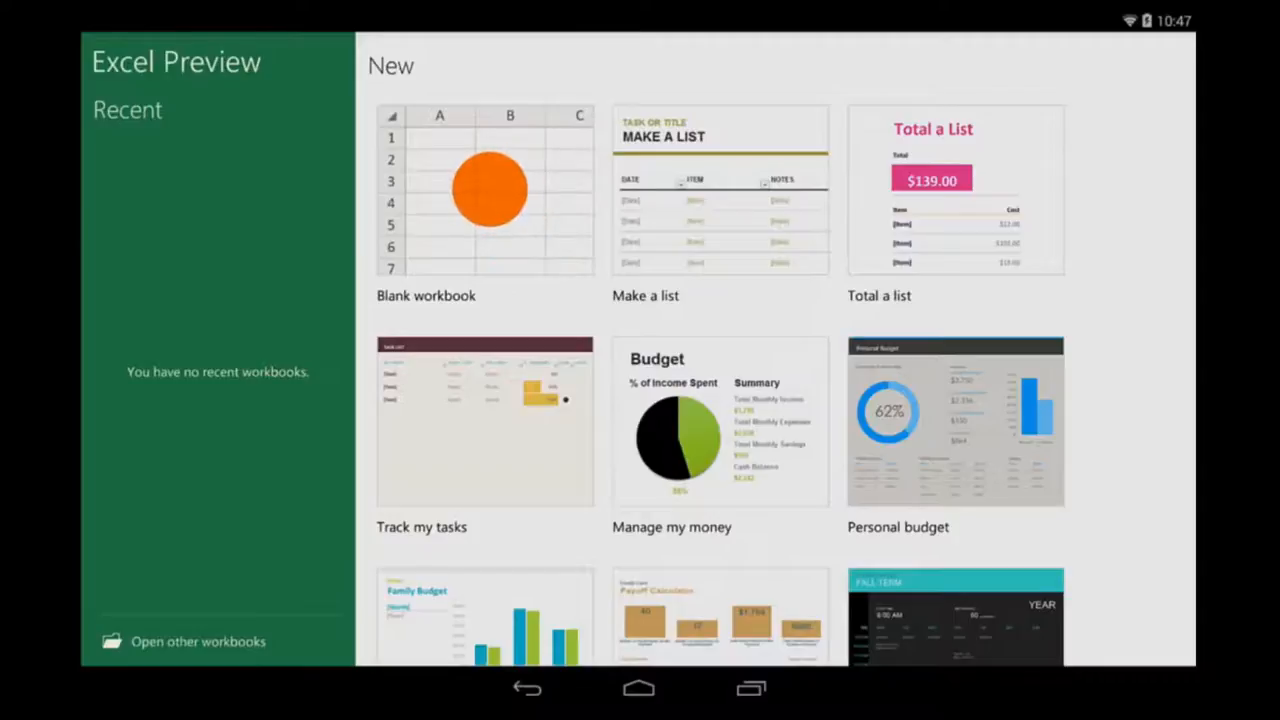
Start a blank workbook from the start screen template
left_click(484, 190)
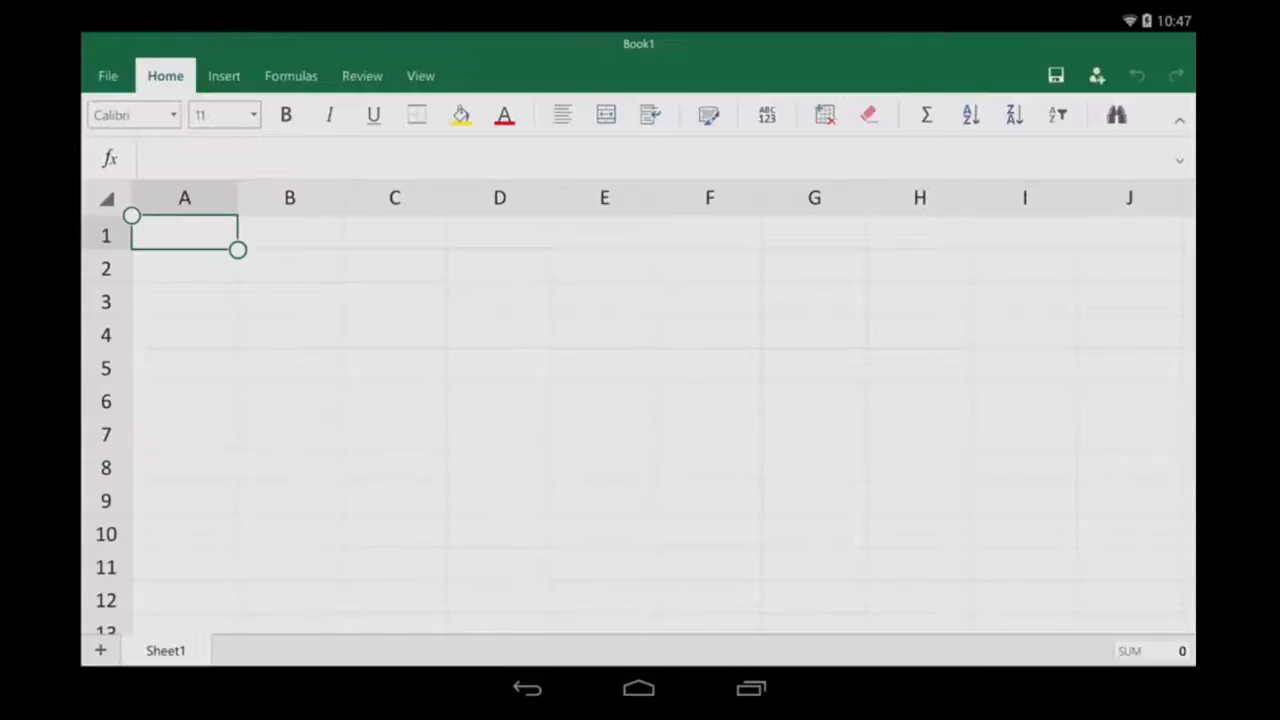
Enter 'Monday' in cell A3
left_click(184, 301)
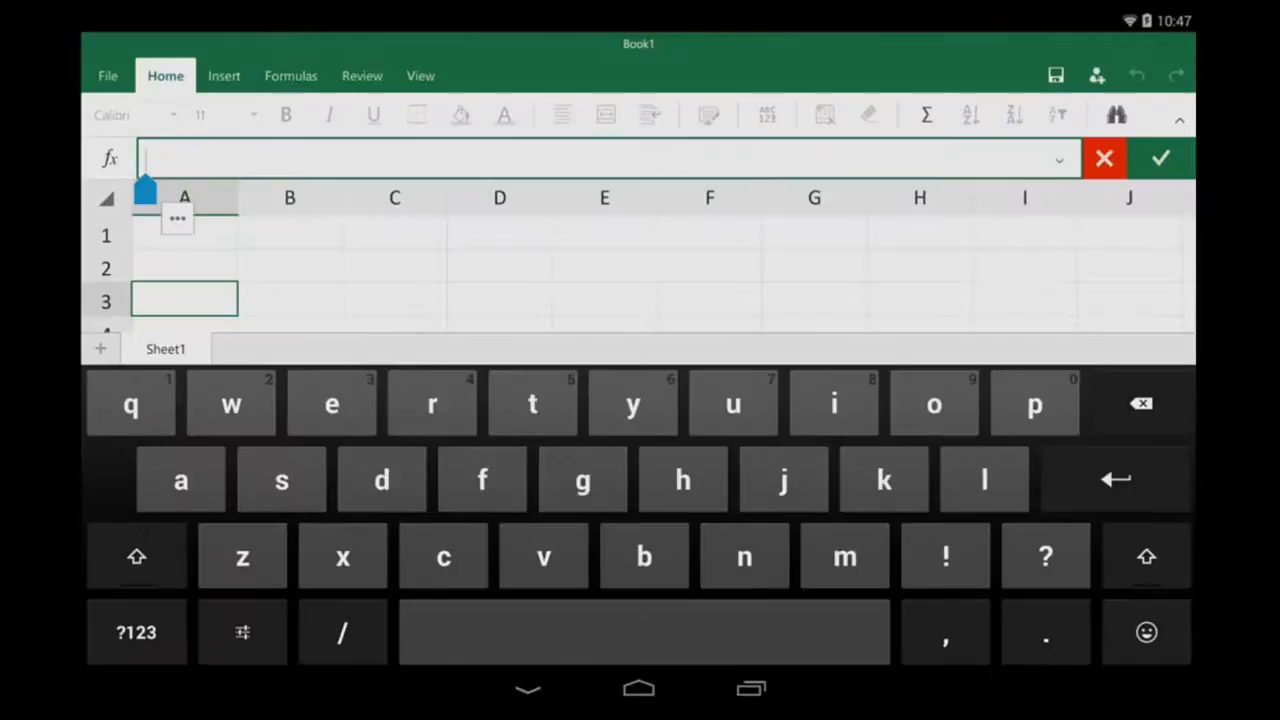
type("Mond")
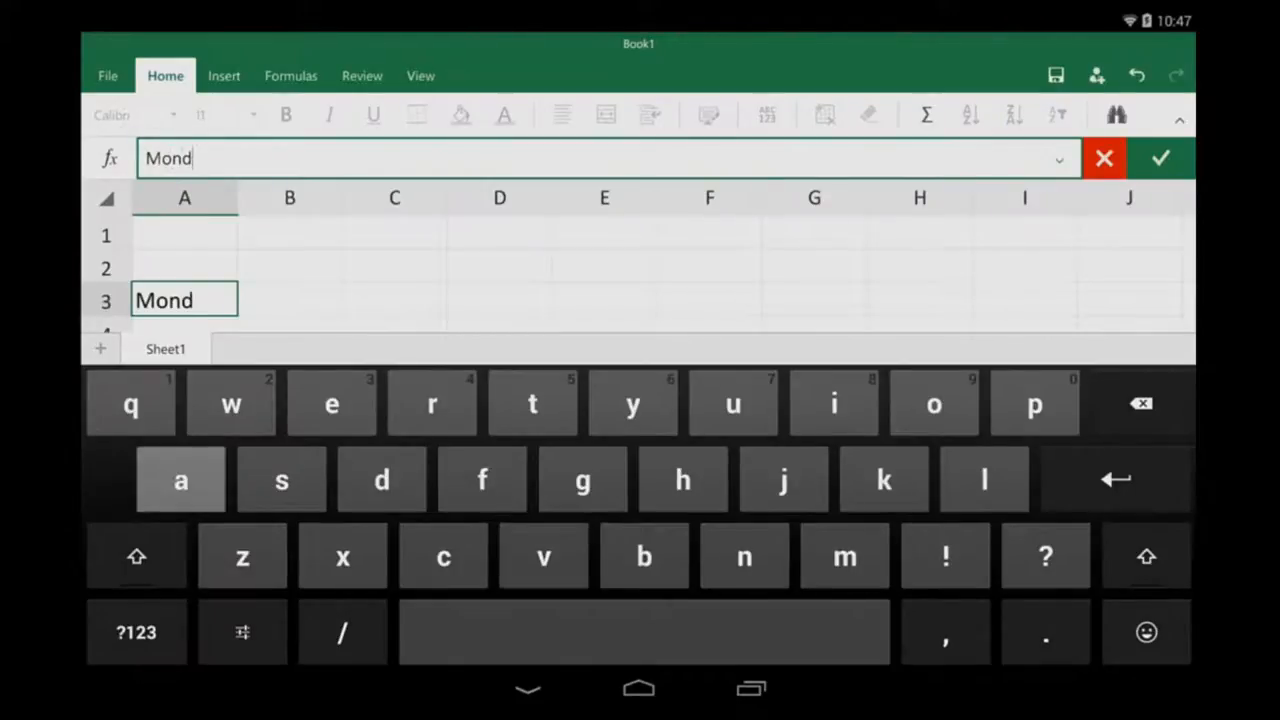
type("ay")
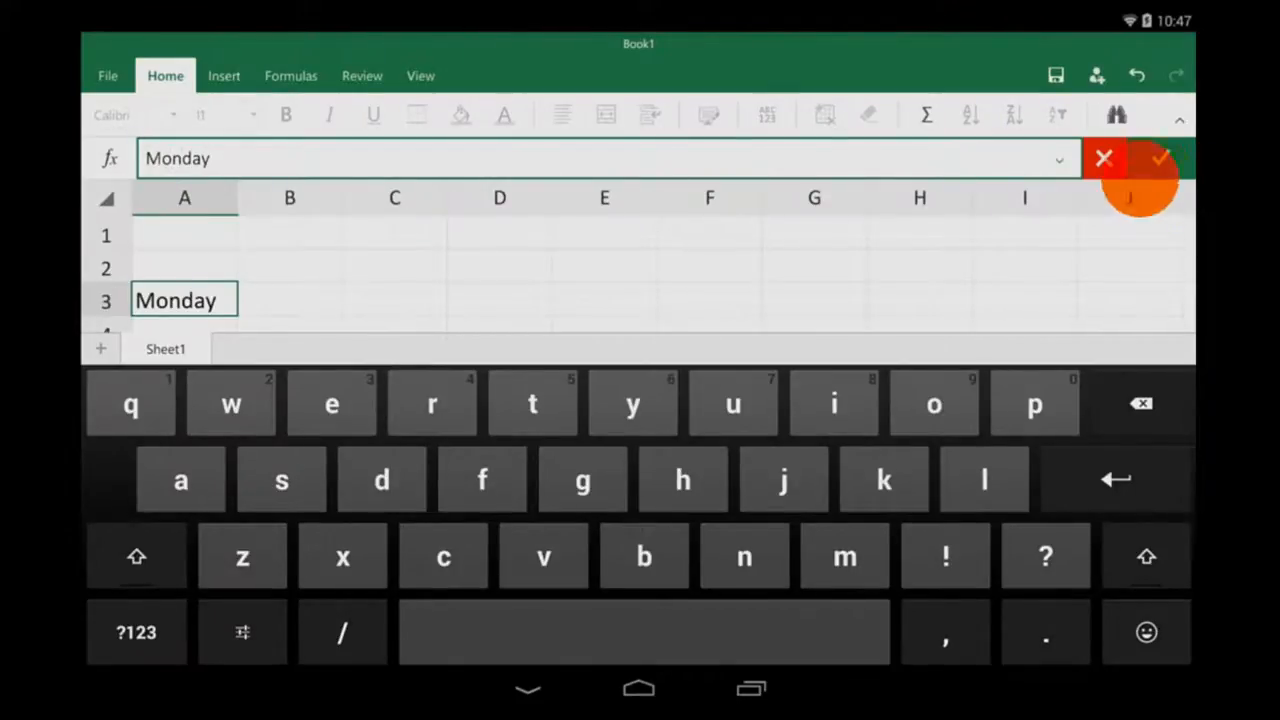
left_click(1160, 158)
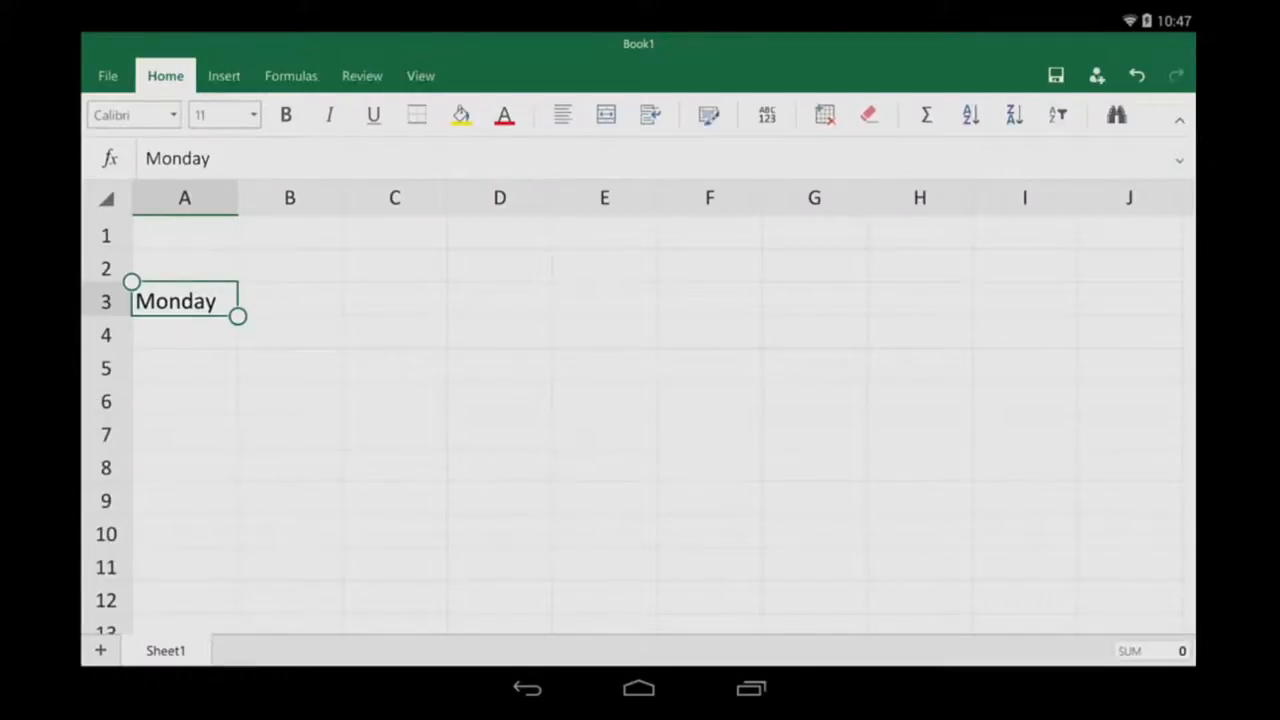
Enter 'Tuesday' in cell A4 and move on to A5
left_click(184, 334)
type("Tuesd")
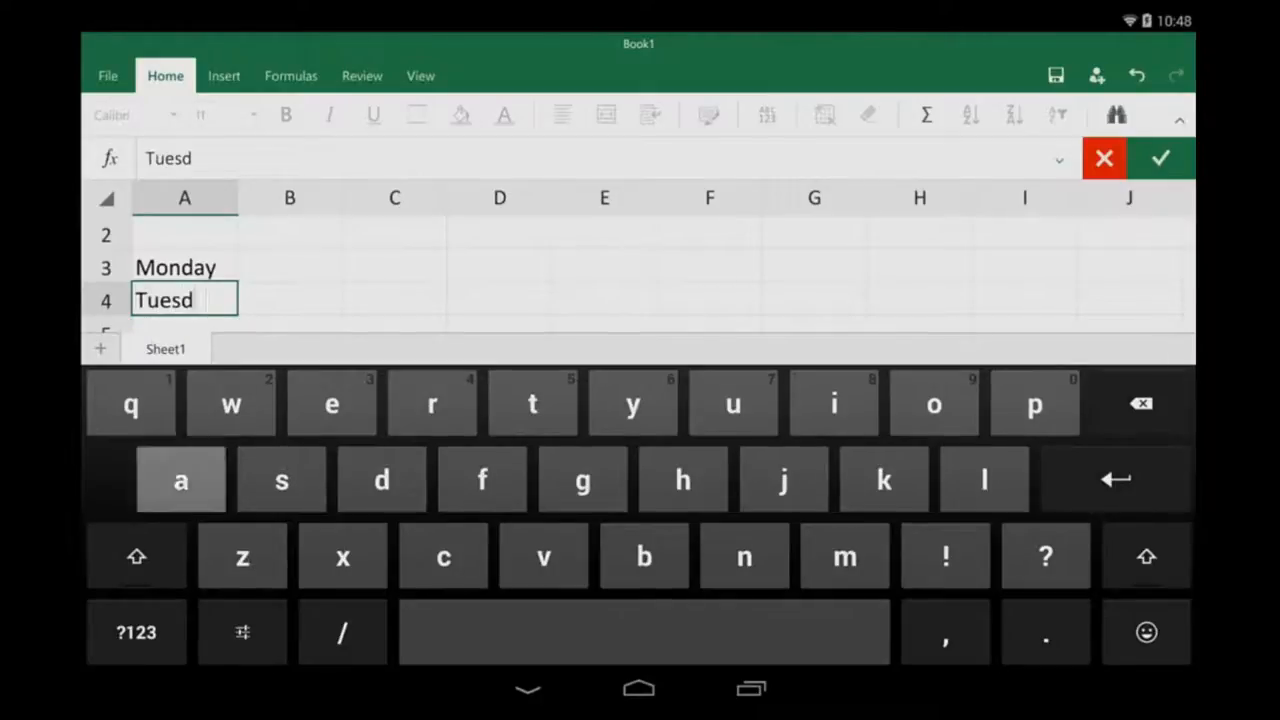
type("ay")
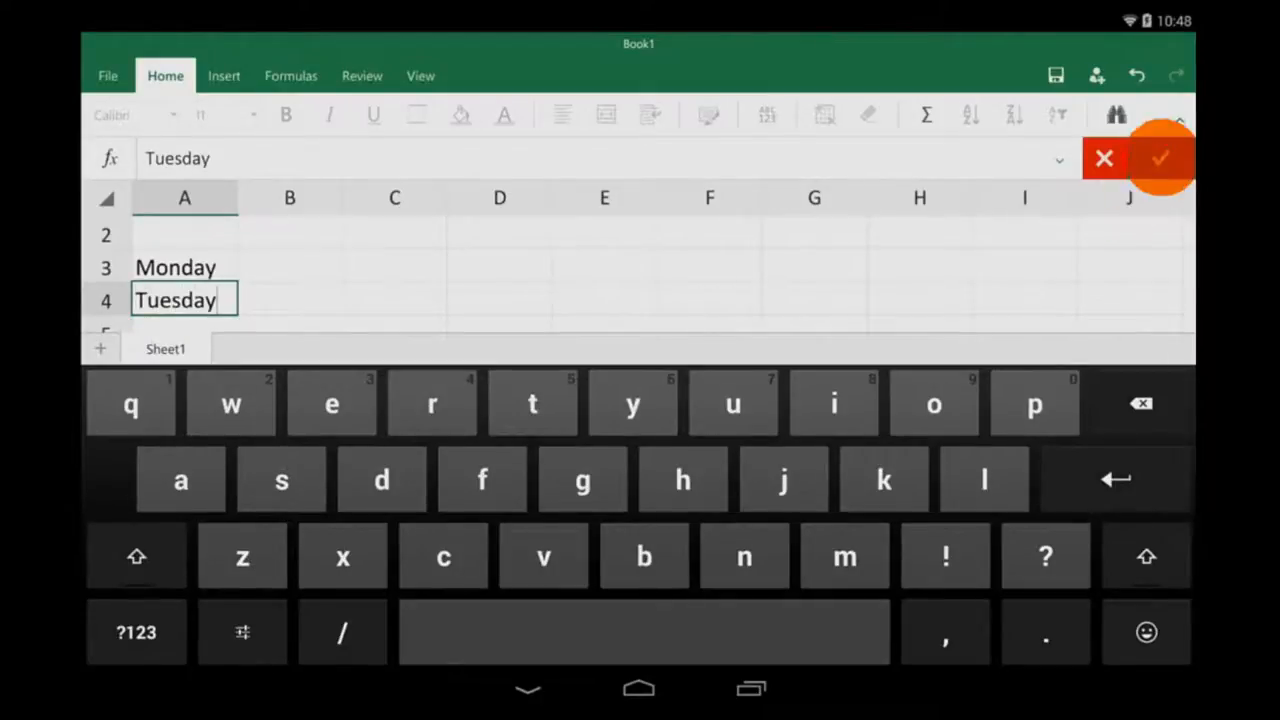
left_click(1159, 158)
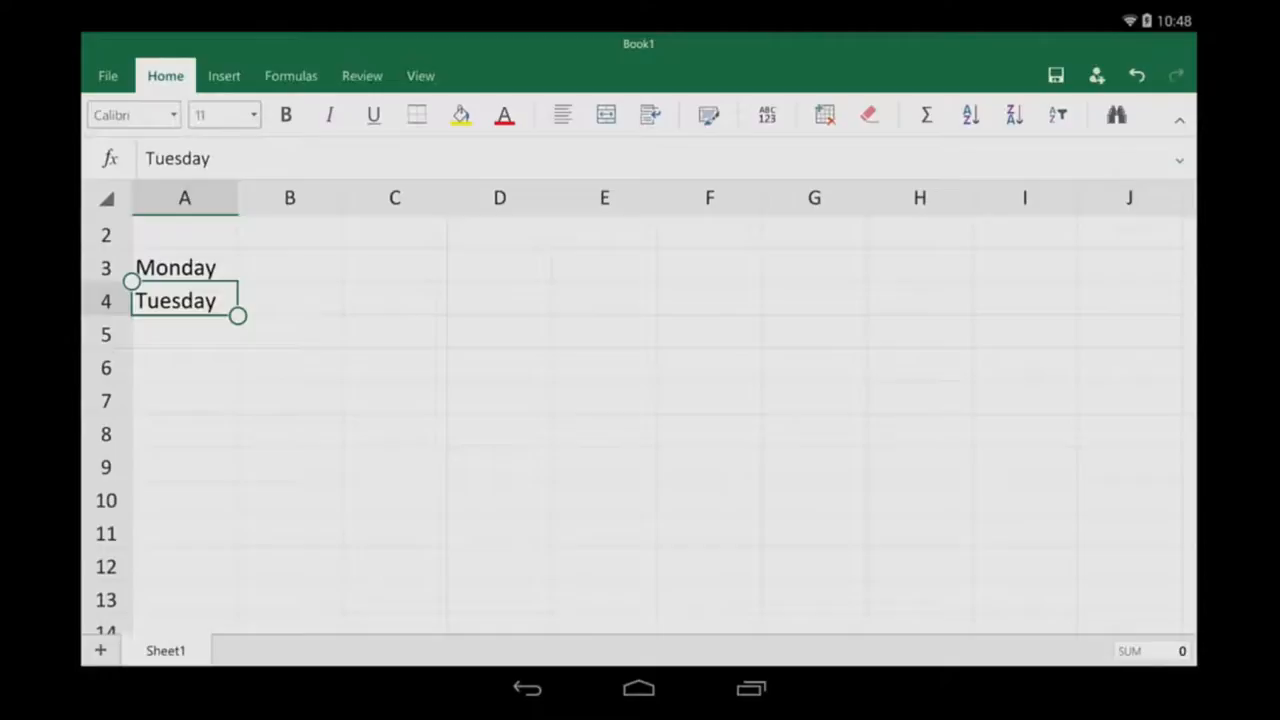
left_click(184, 334)
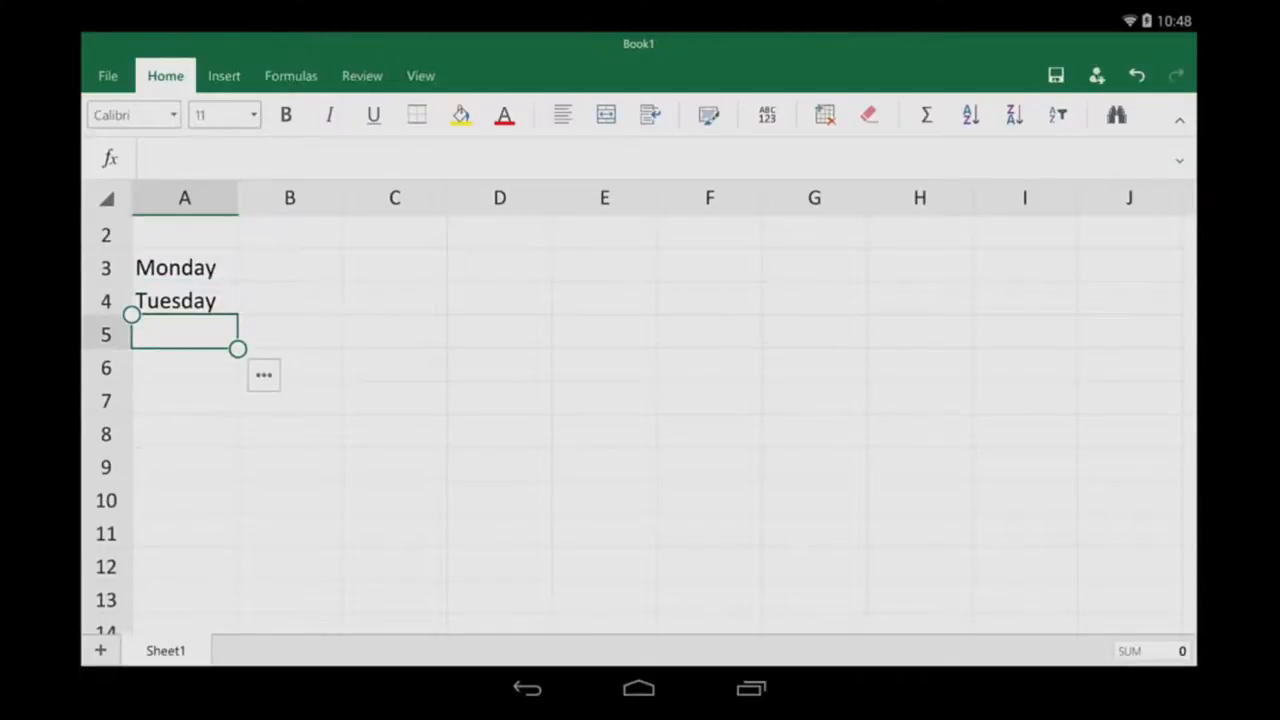
Fill A5 to A7 with Wedsday, Thursday and Friday
type("Wednesday")
left_click(184, 367)
type("Thursday")
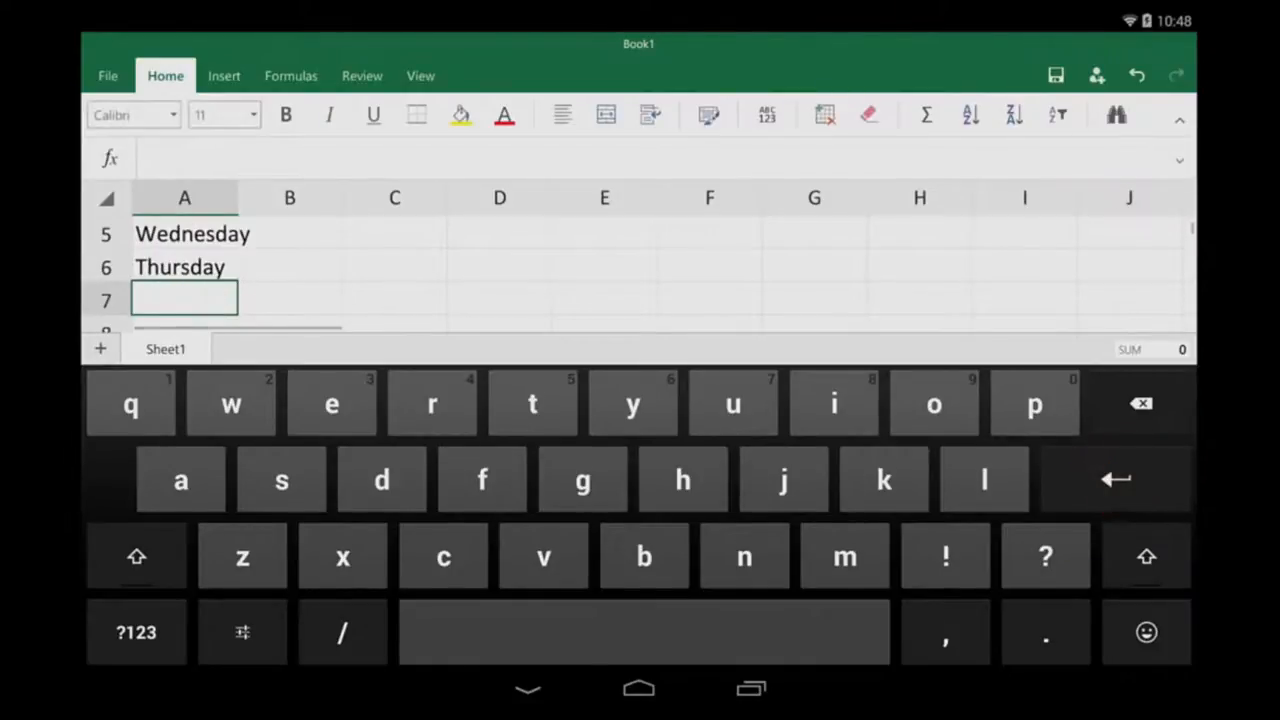
key("Enter")
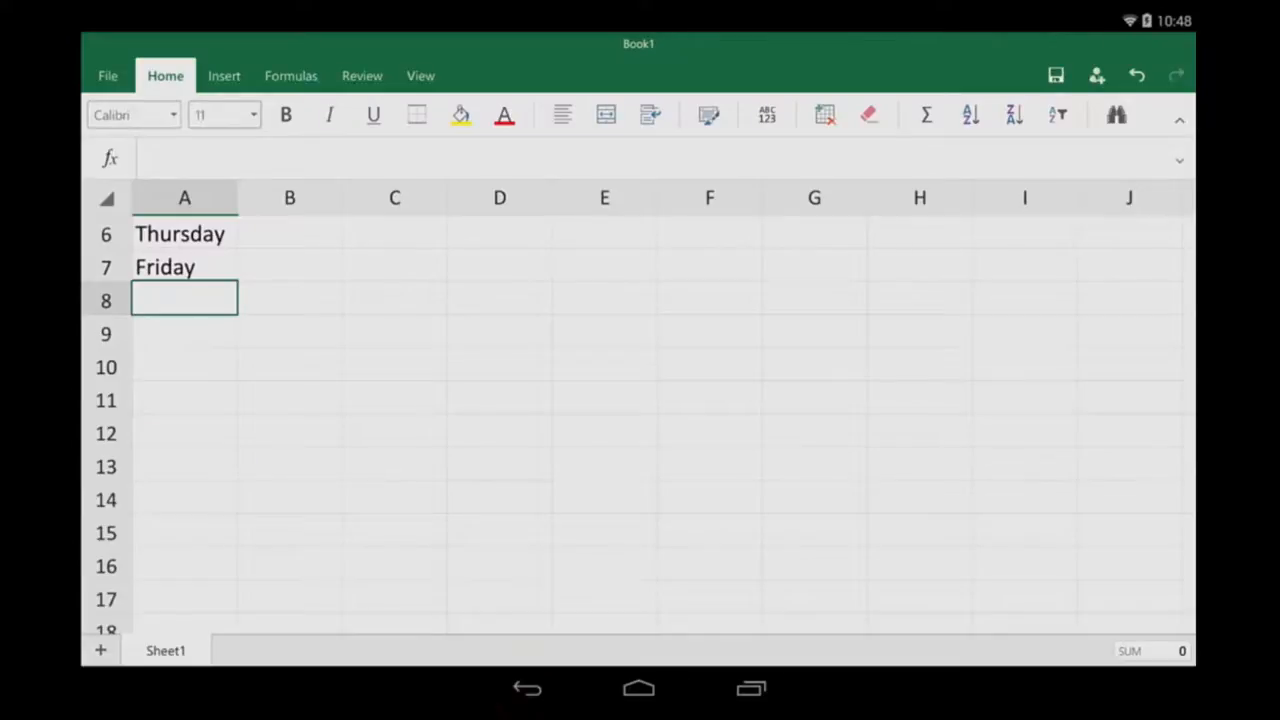
left_click(527, 687)
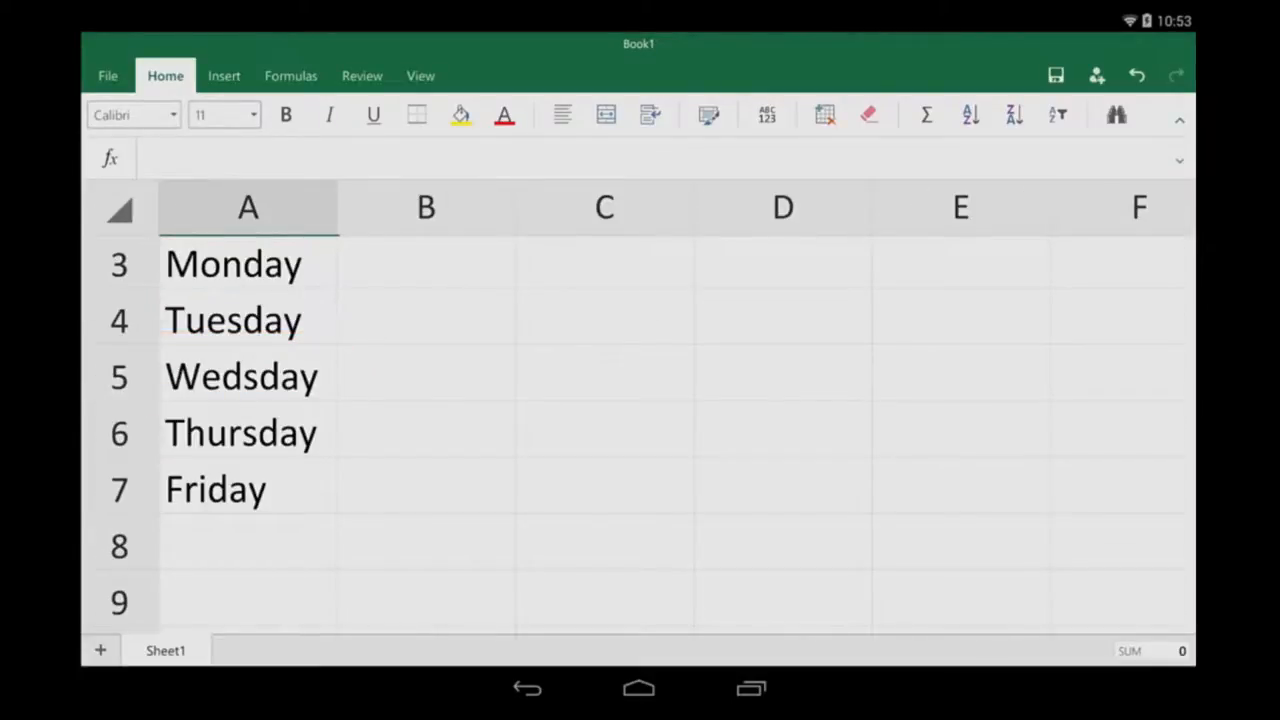
Correct 'Wedsday' in A5 to 'Wednesday'
double_click(247, 376)
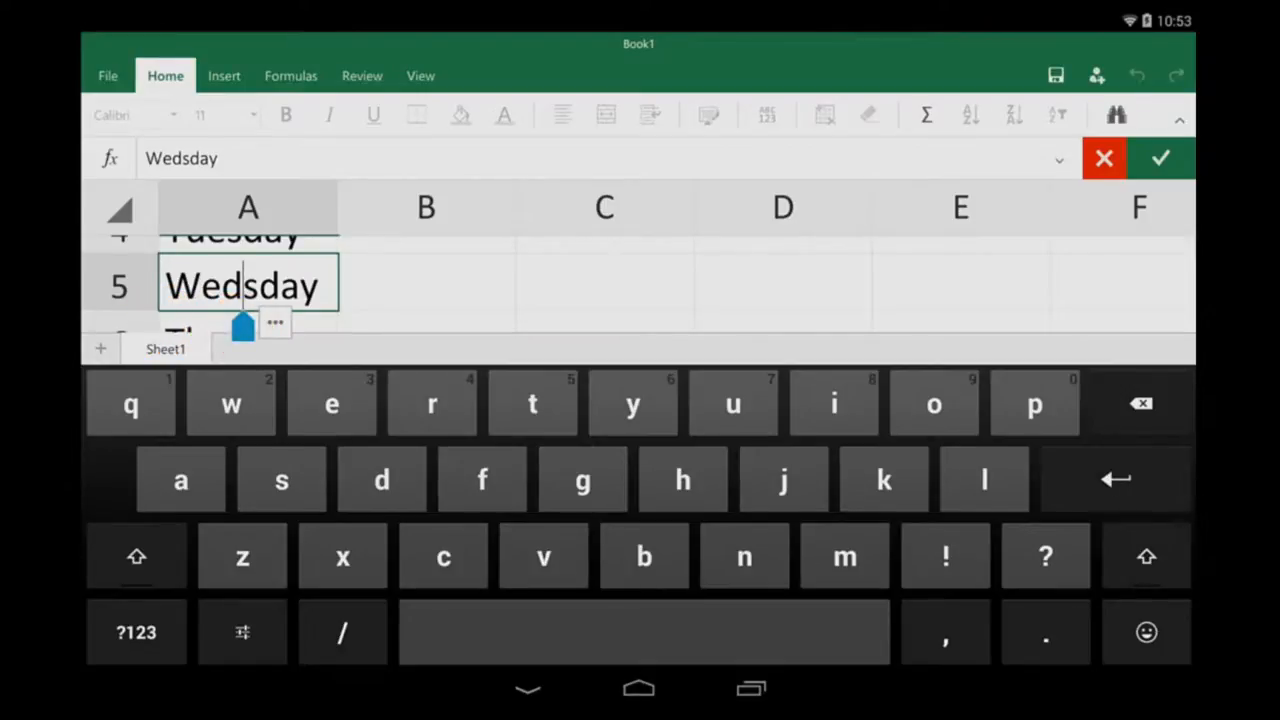
type("ne")
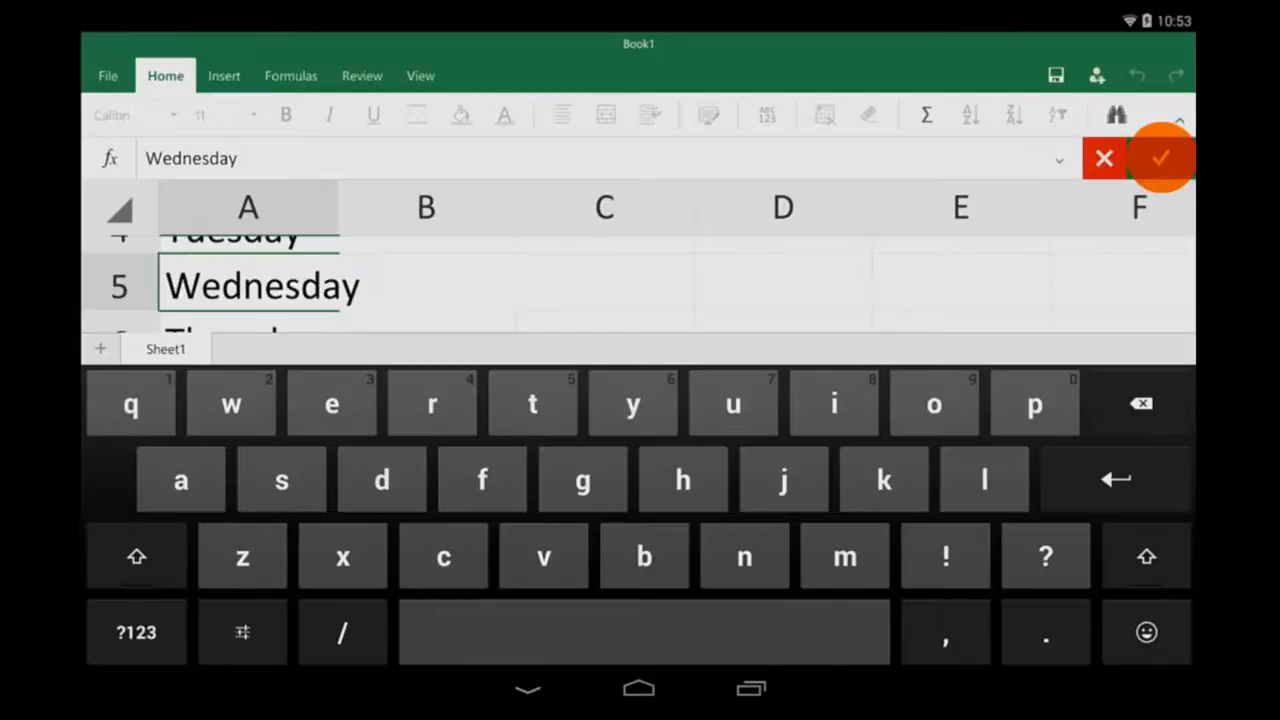
left_click(1160, 158)
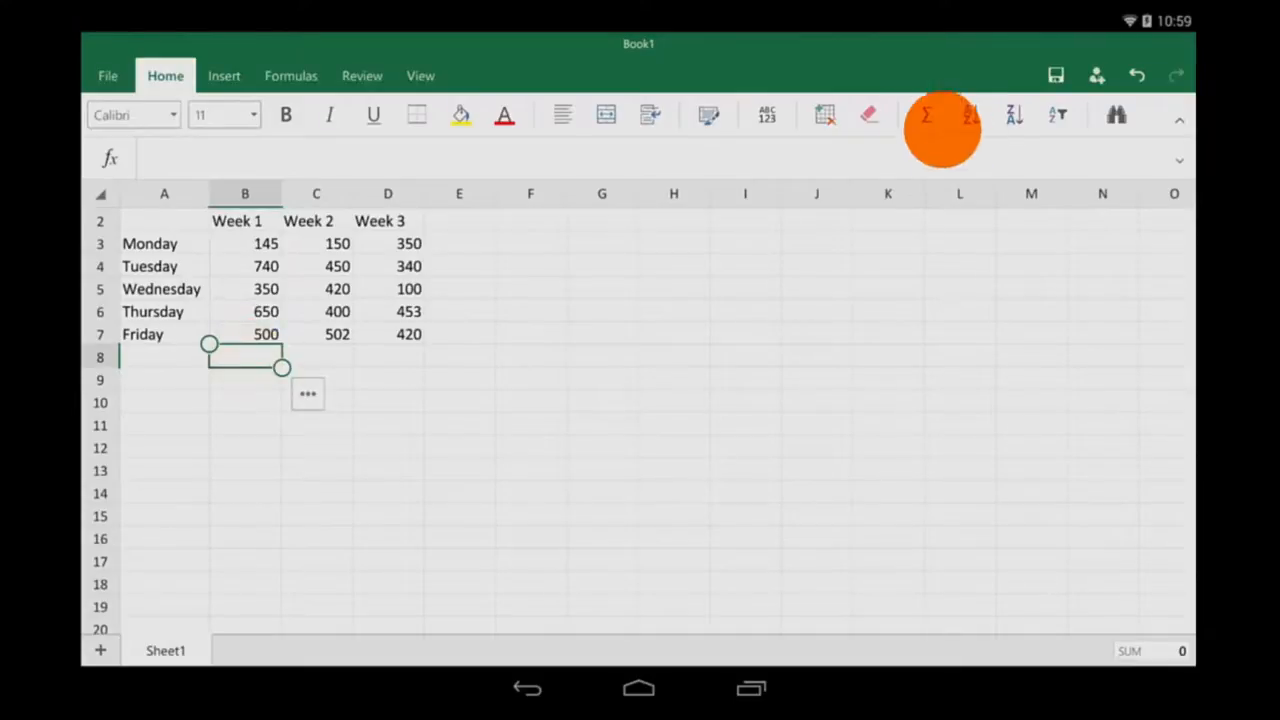
left_click(924, 114)
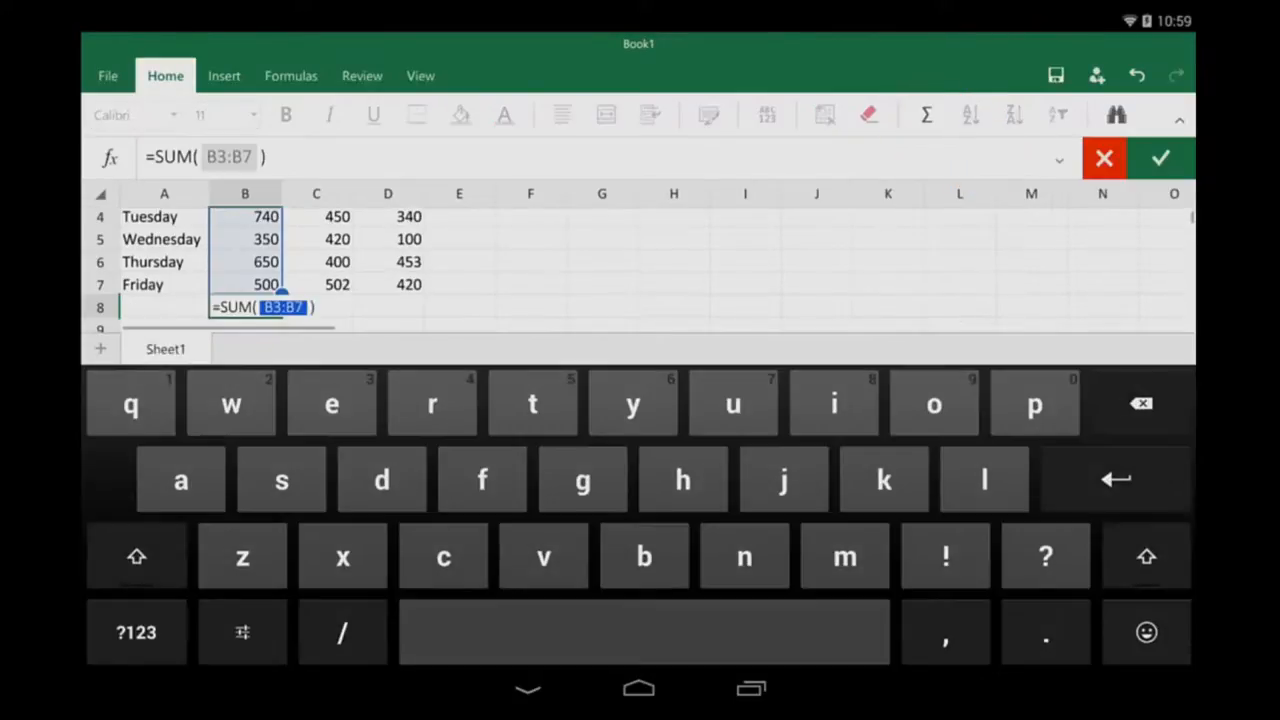
scroll("up", 3)
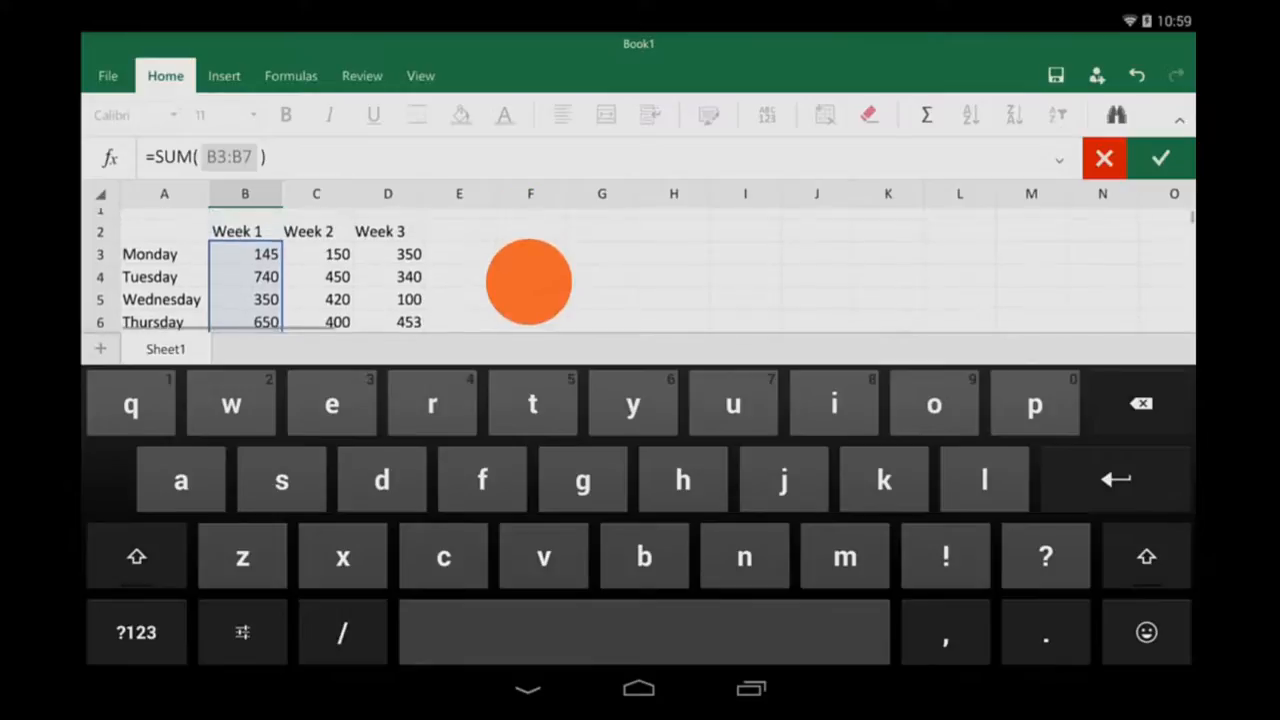
left_click(1159, 158)
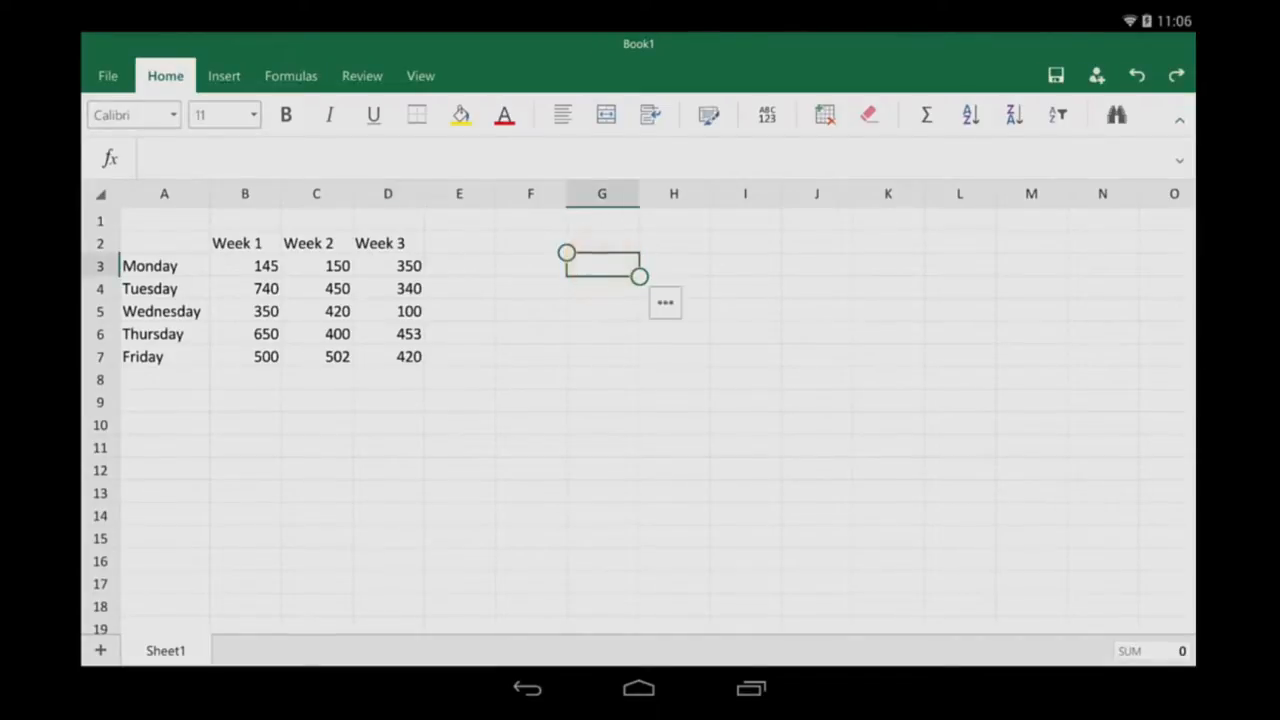
Add an AutoSum formula in G3 totalling B3:B7
left_click(925, 114)
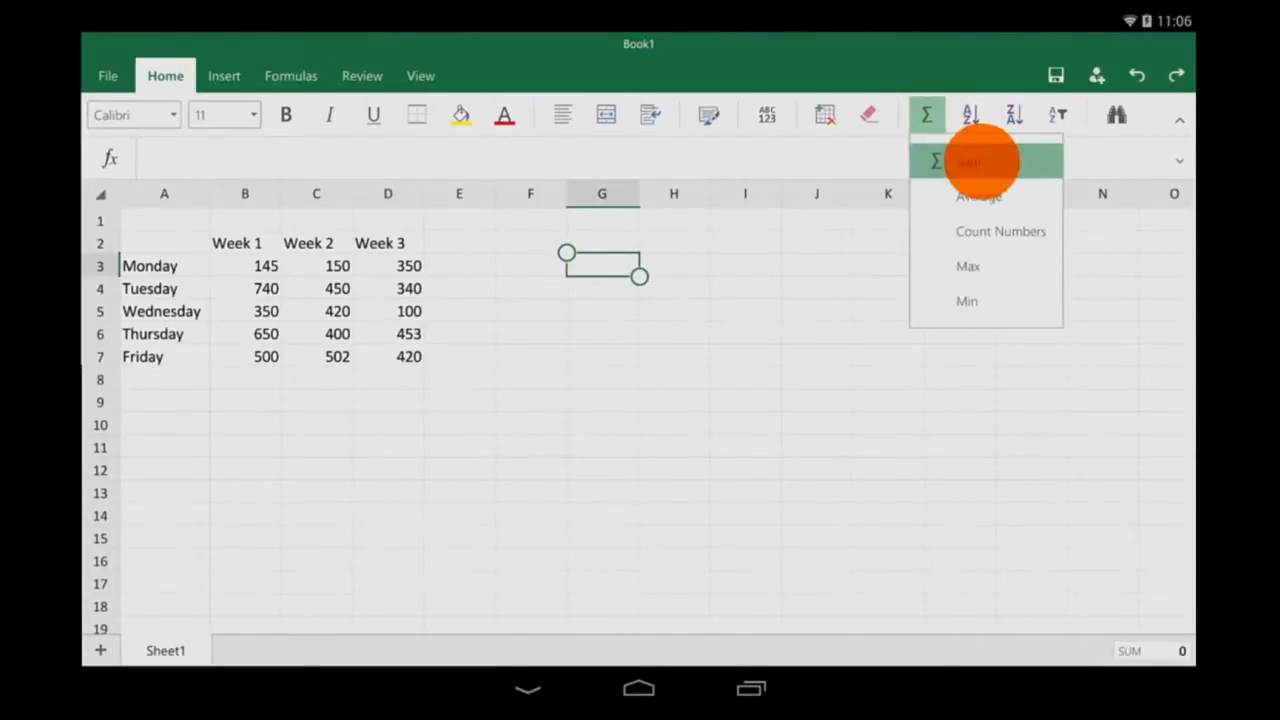
left_click(968, 161)
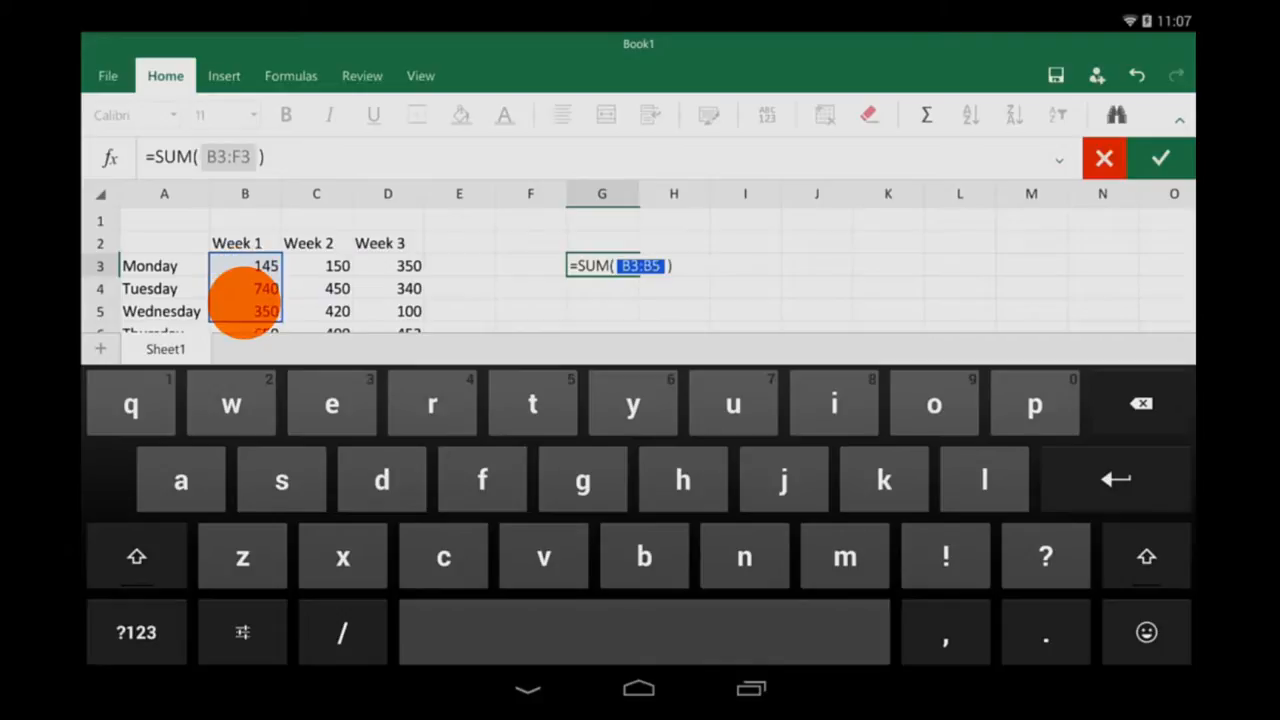
left_click_drag(245, 320, 280, 311)
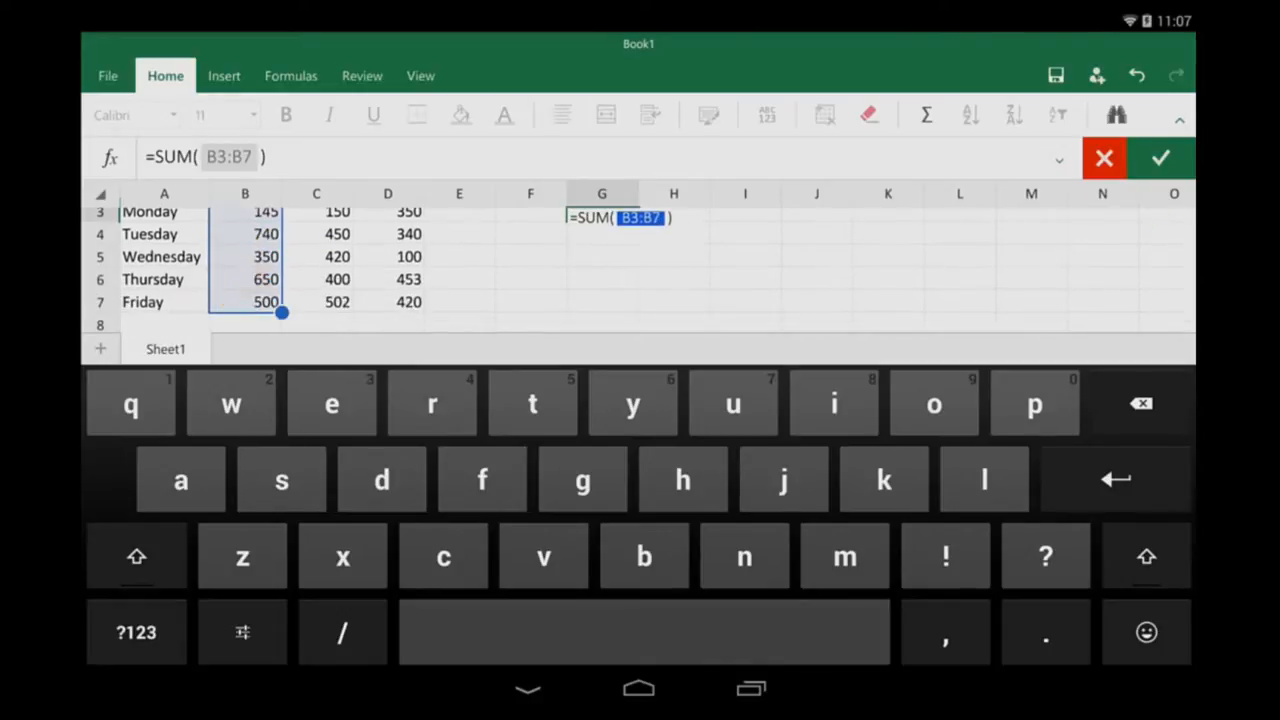
left_click(1159, 158)
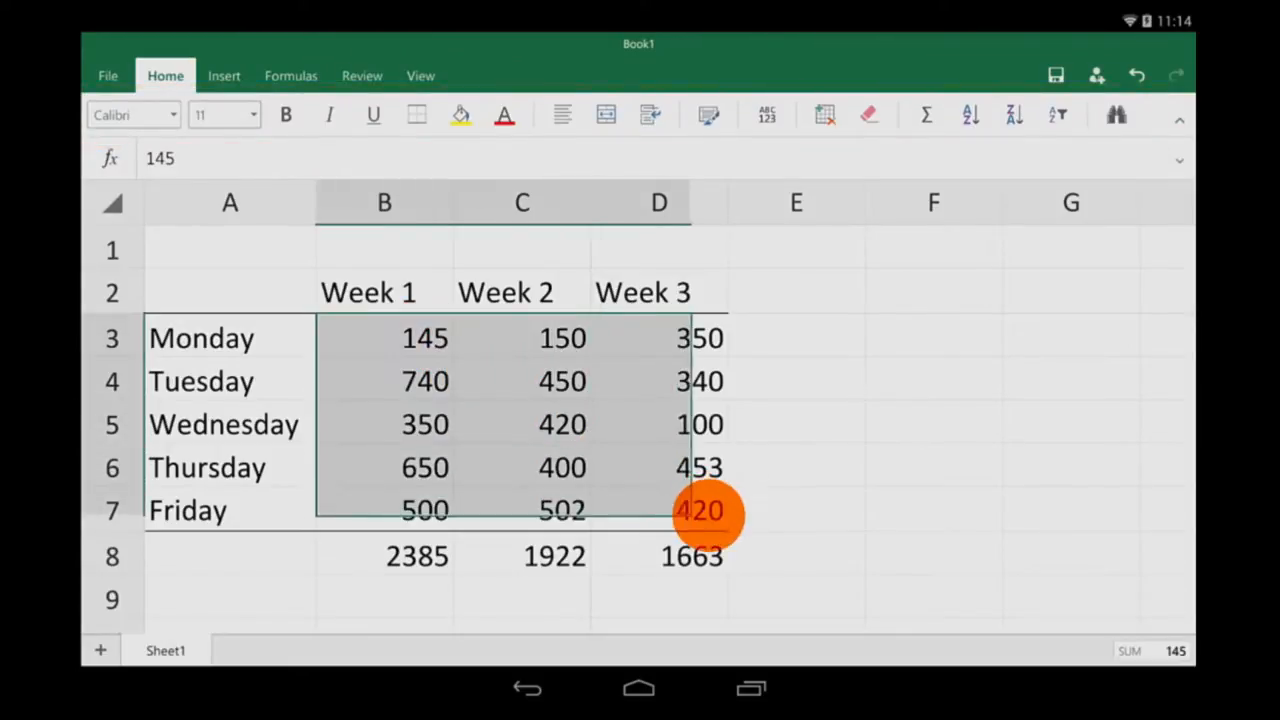
Format the B3:D7 sales figures as dollar currency, e.g. $145.00
left_click(766, 113)
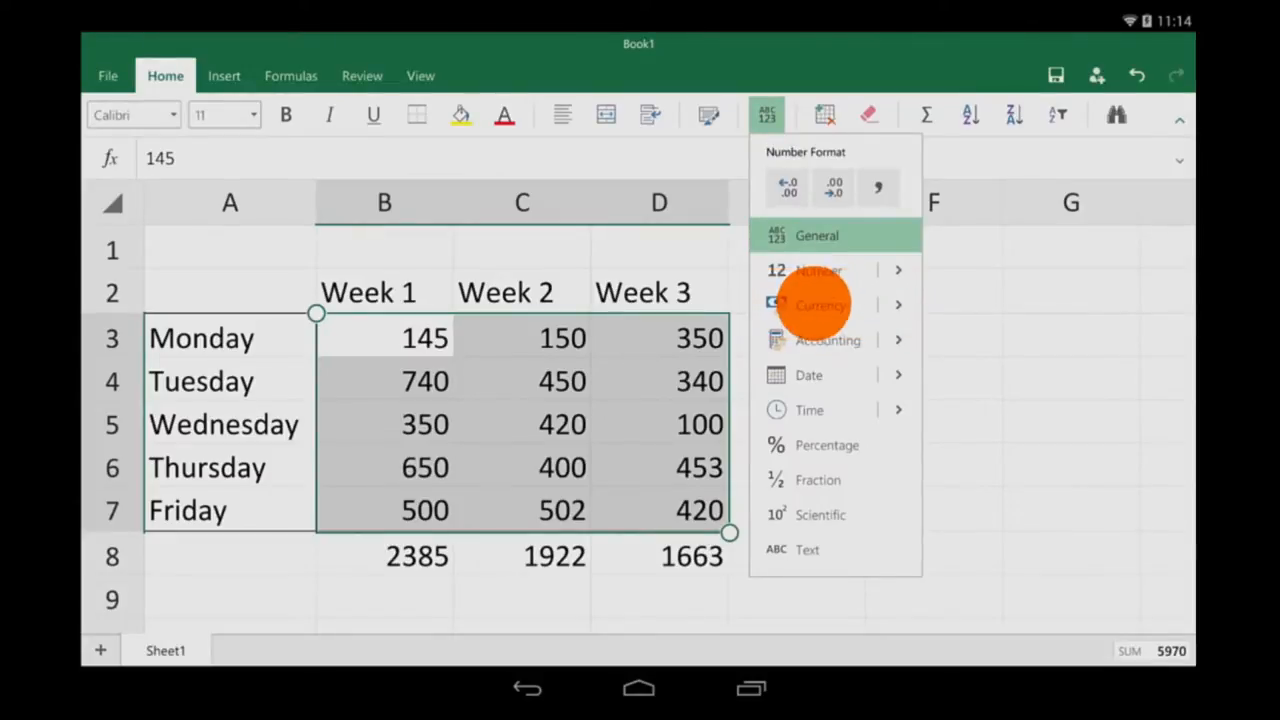
left_click(820, 305)
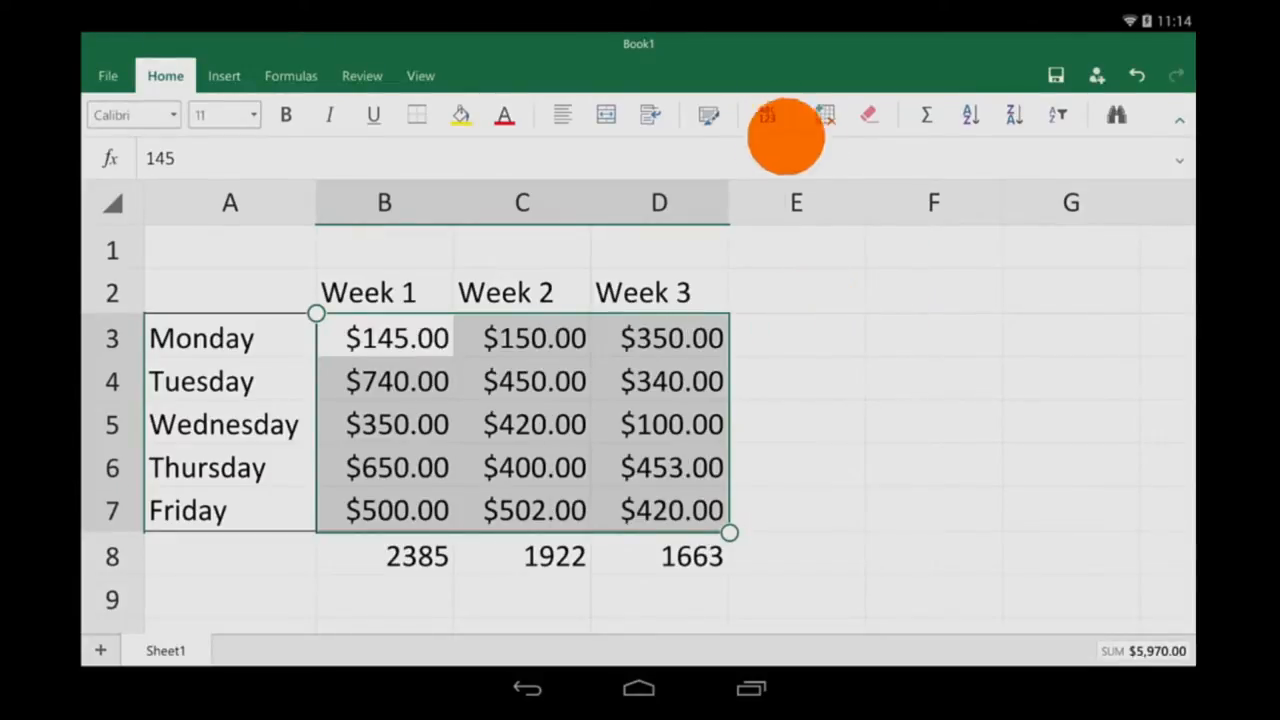
left_click(766, 114)
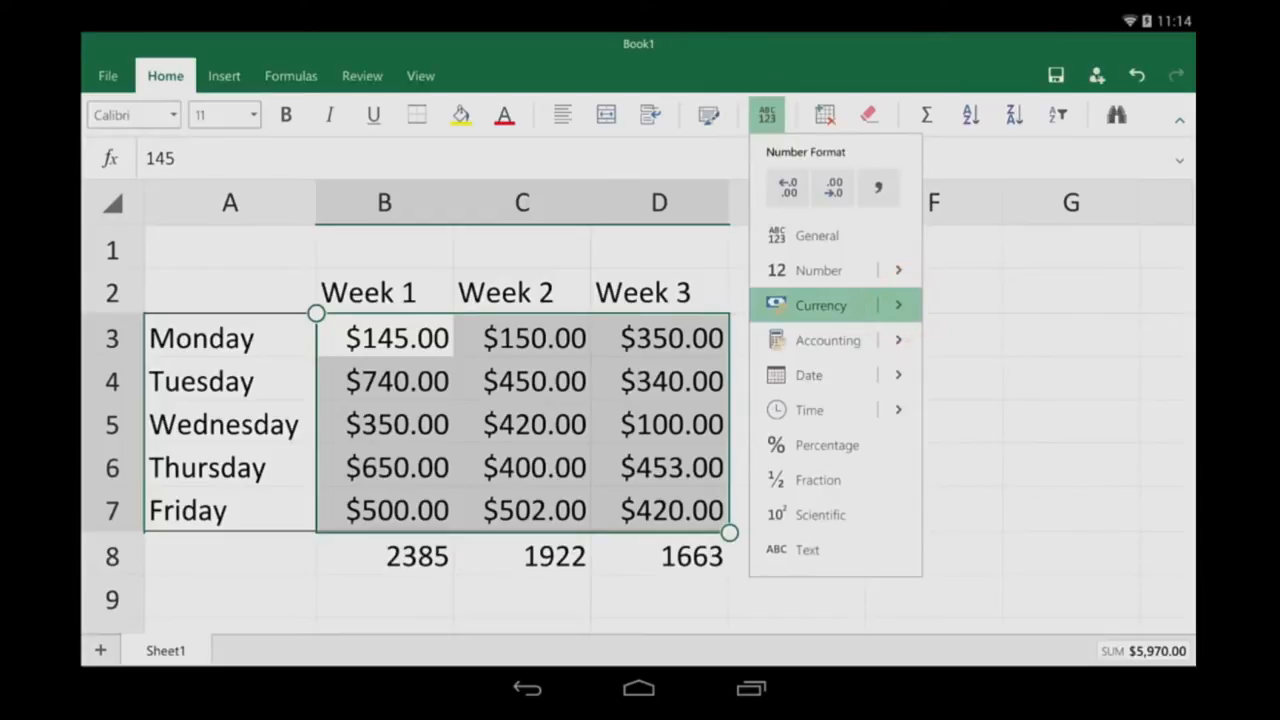